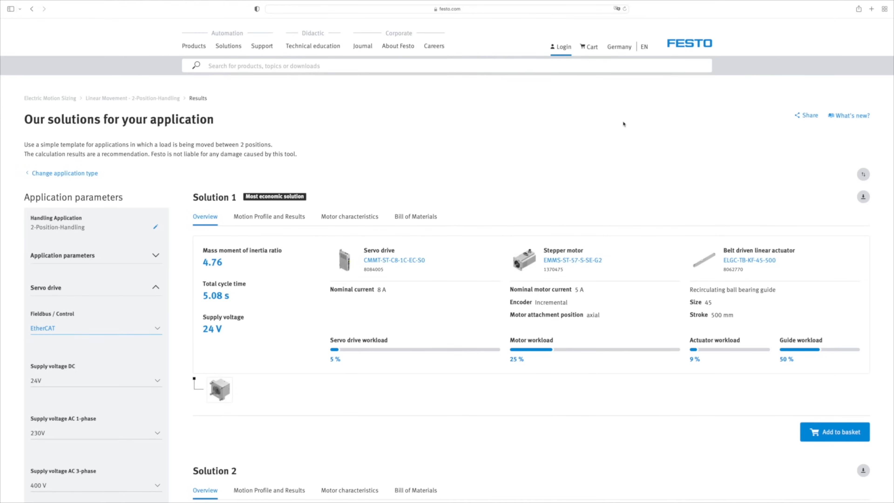
Reveal the NEBM-M23G15 motor cable options among the EMMT-AS-60-S-LS-RS recommended accessories
{"action": "left_click", "coordinate": [269, 217]}
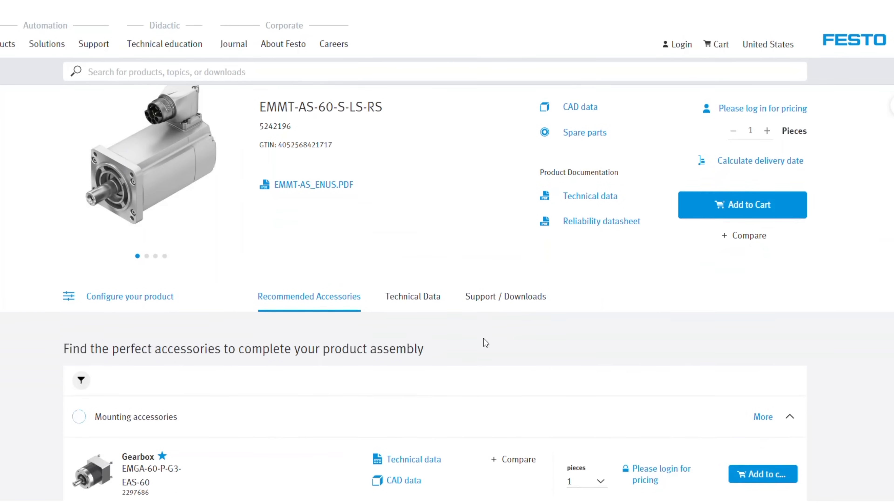
{"action": "scroll", "scroll_direction": "down", "scroll_amount": 3}
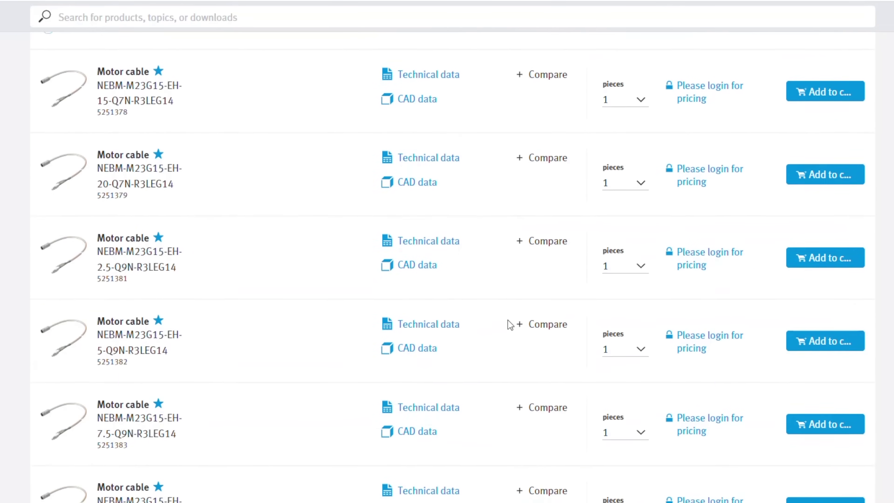